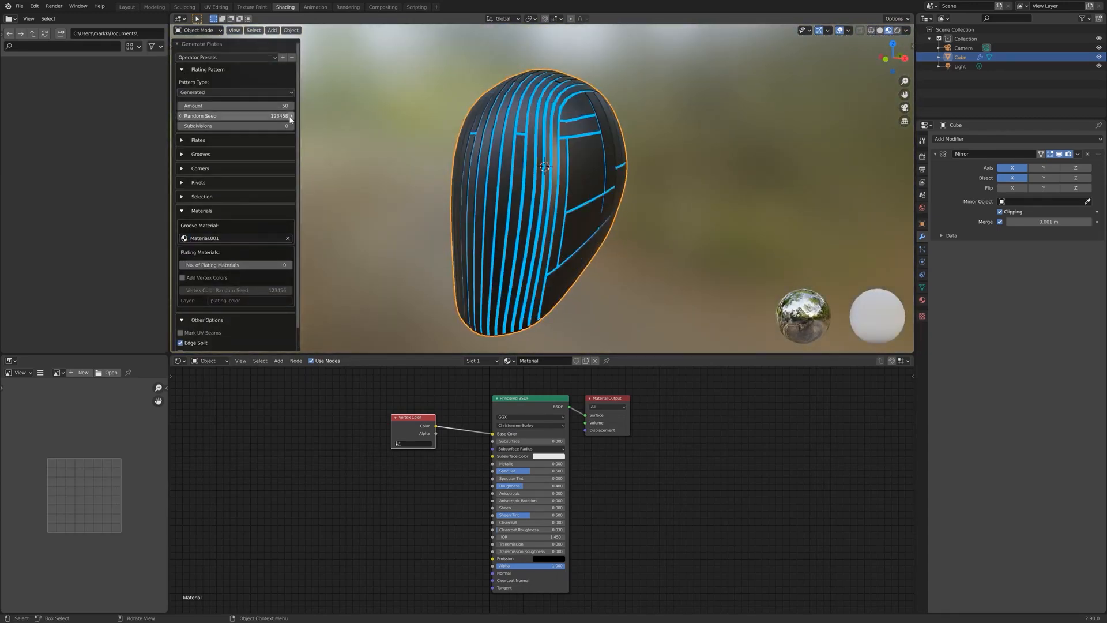
Step the Generate Plates random seed to get a new plating pattern.
click(290, 116)
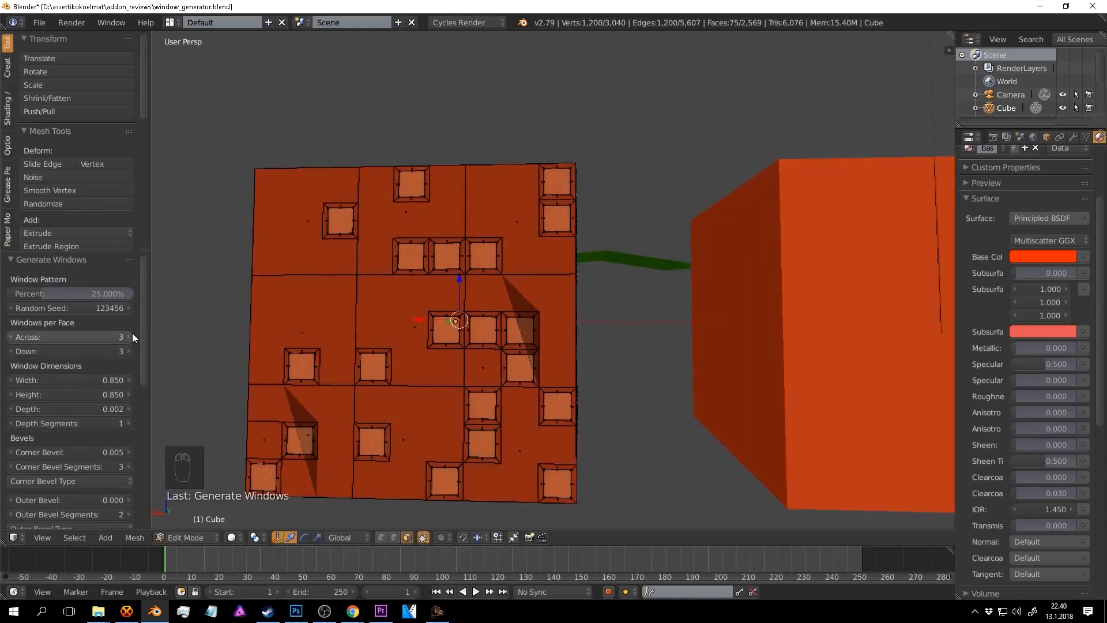
Generate windows on the building's wall faces, adjusting the Across and Down counts.
click(129, 337)
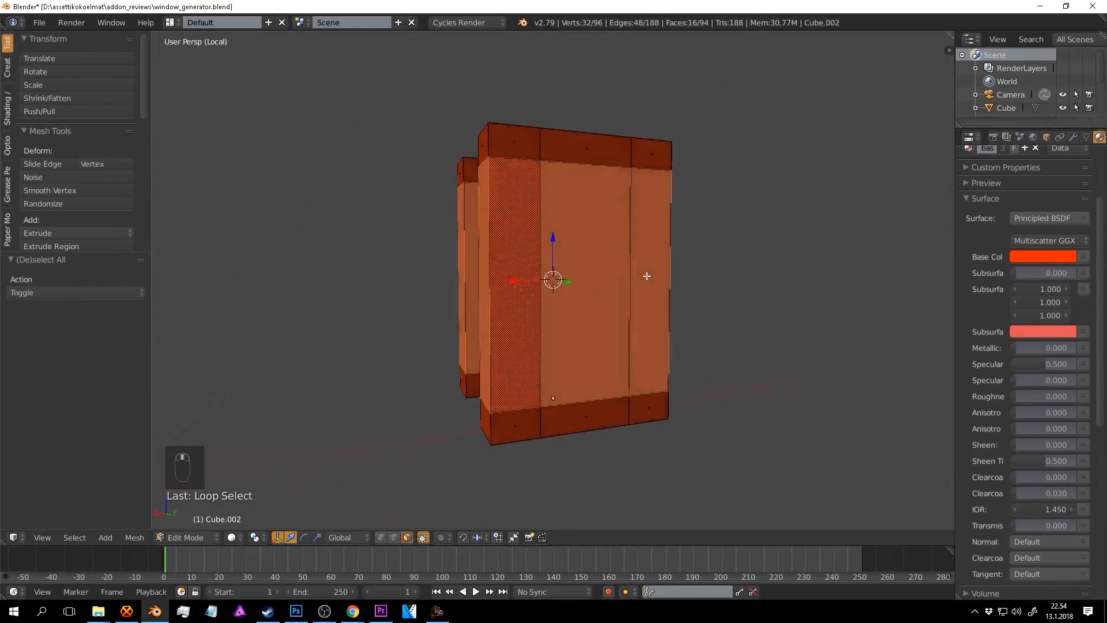
key(space)
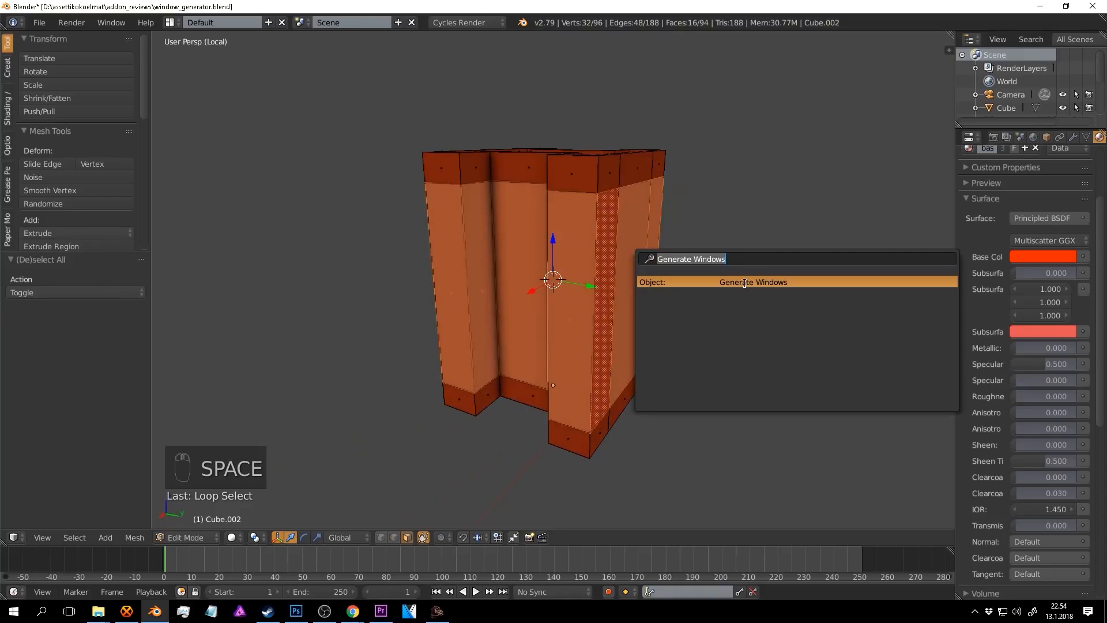
click(752, 282)
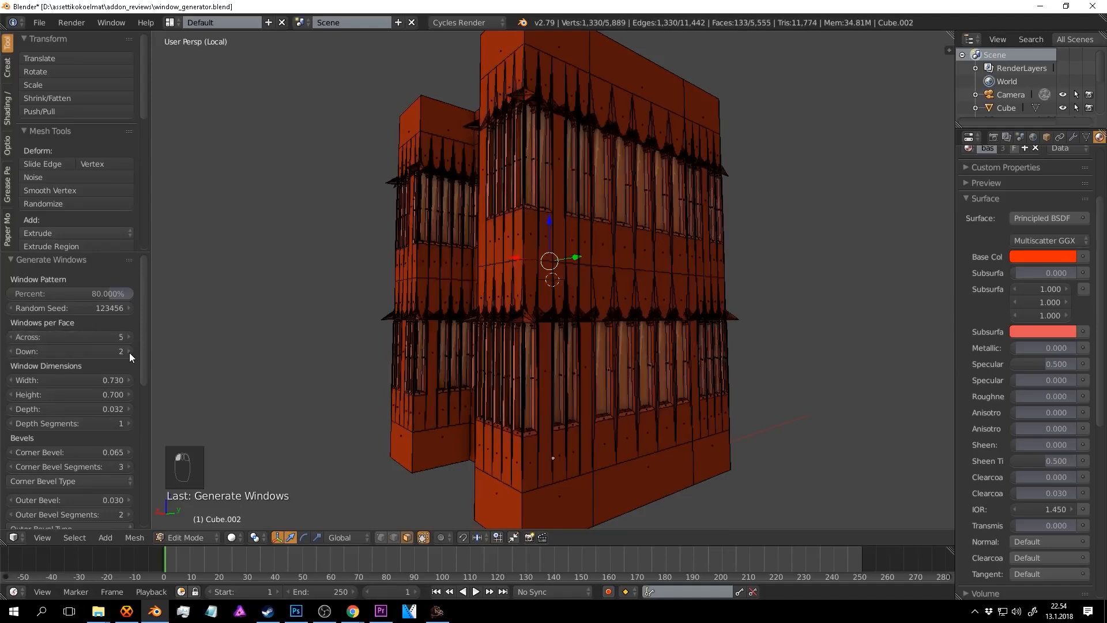
click(129, 352)
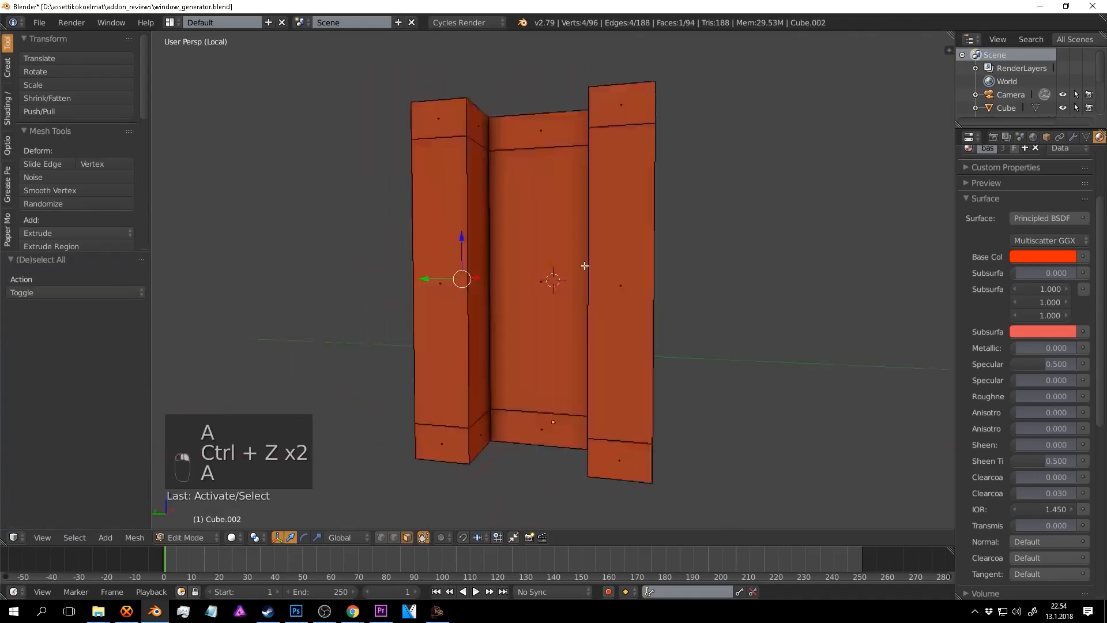
key(space)
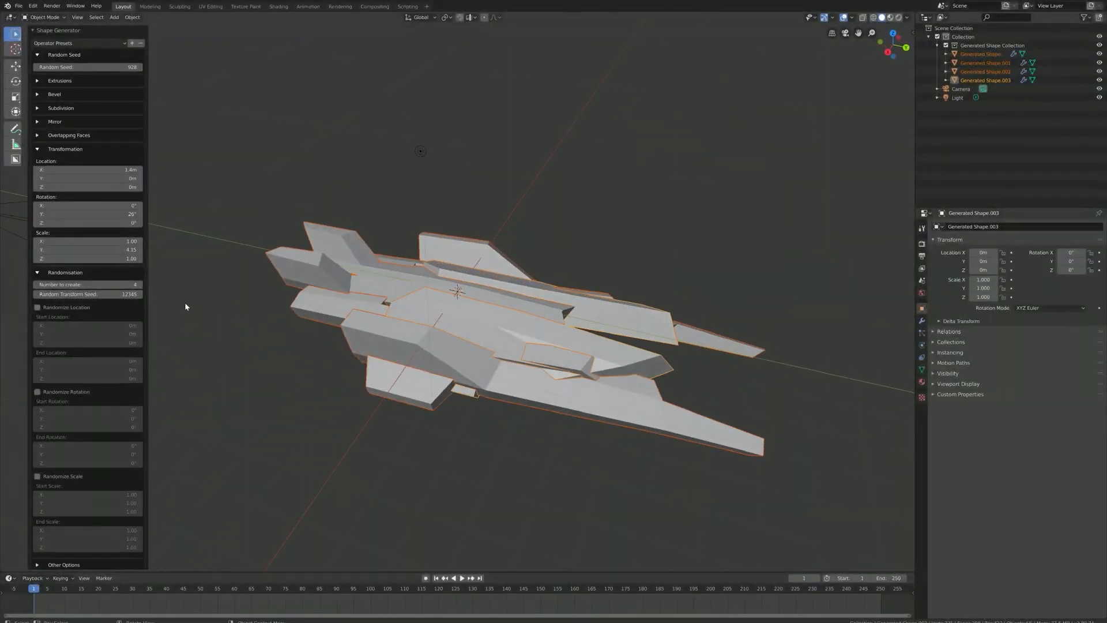
Create 4 shapes with Randomize Location enabled in the Shape Generator panel.
click(37, 307)
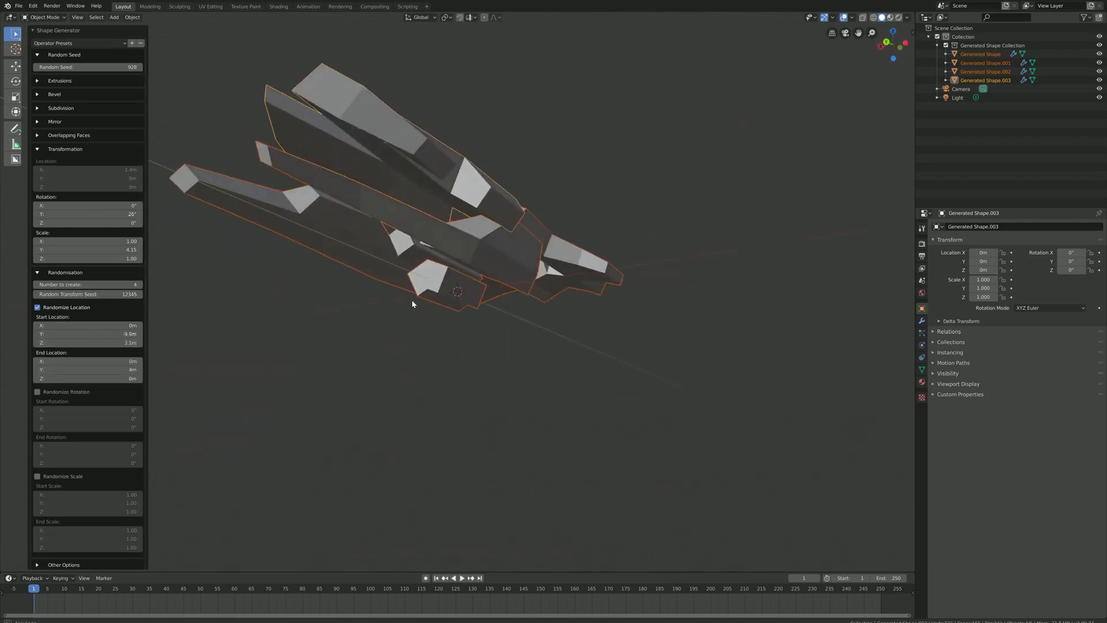
click(38, 391)
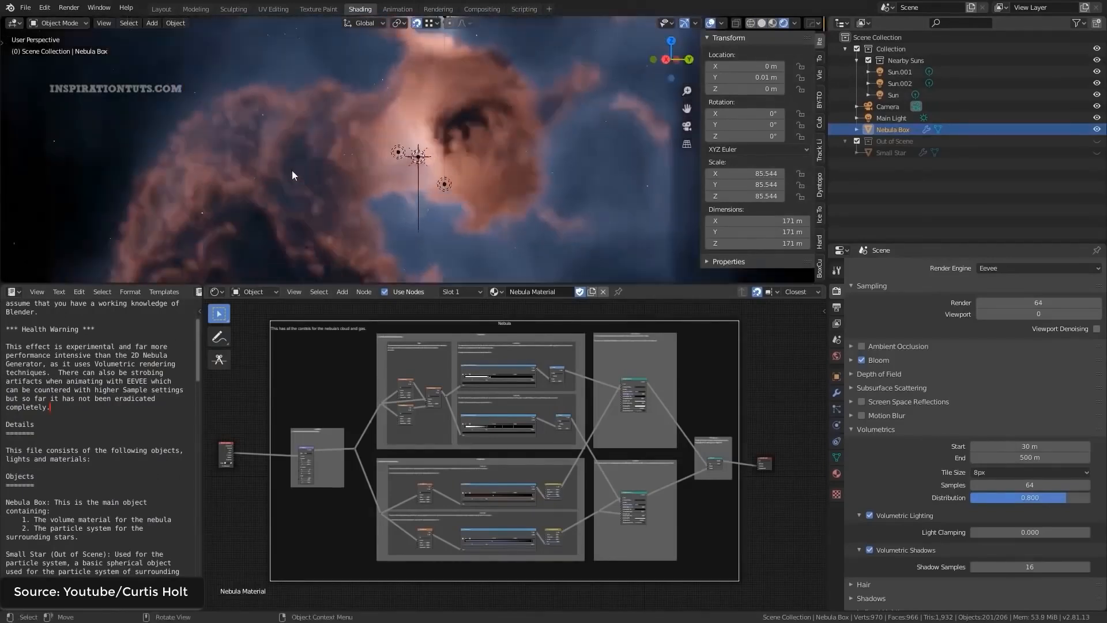
Orbit around the nebula and choose a Volumetrics tile size in Render Properties.
drag(416, 162, 396, 183)
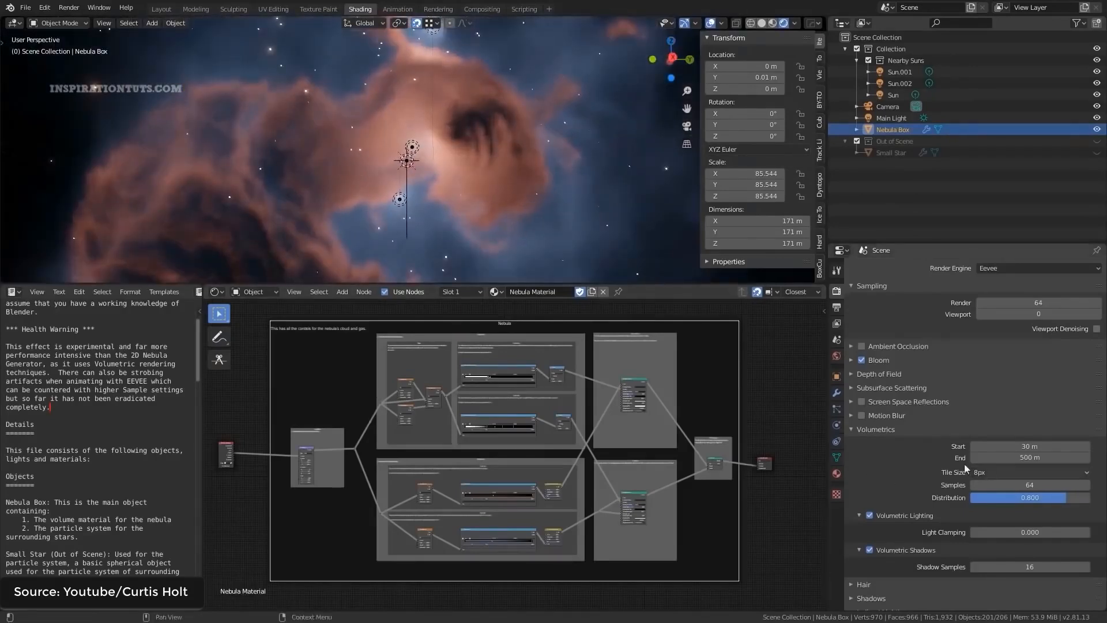
click(1027, 471)
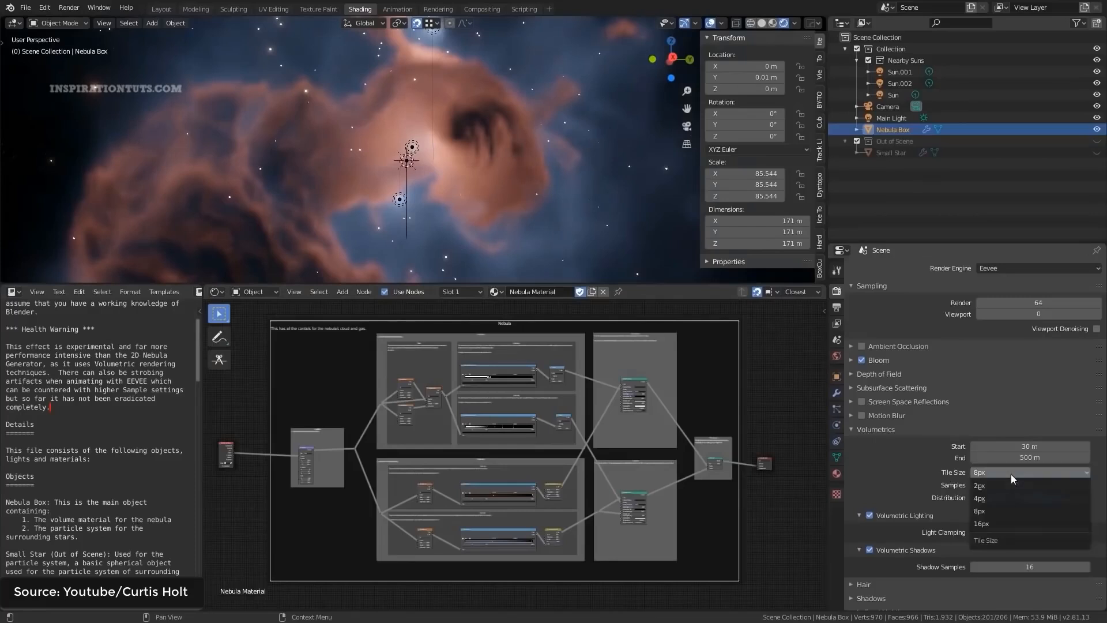
click(978, 510)
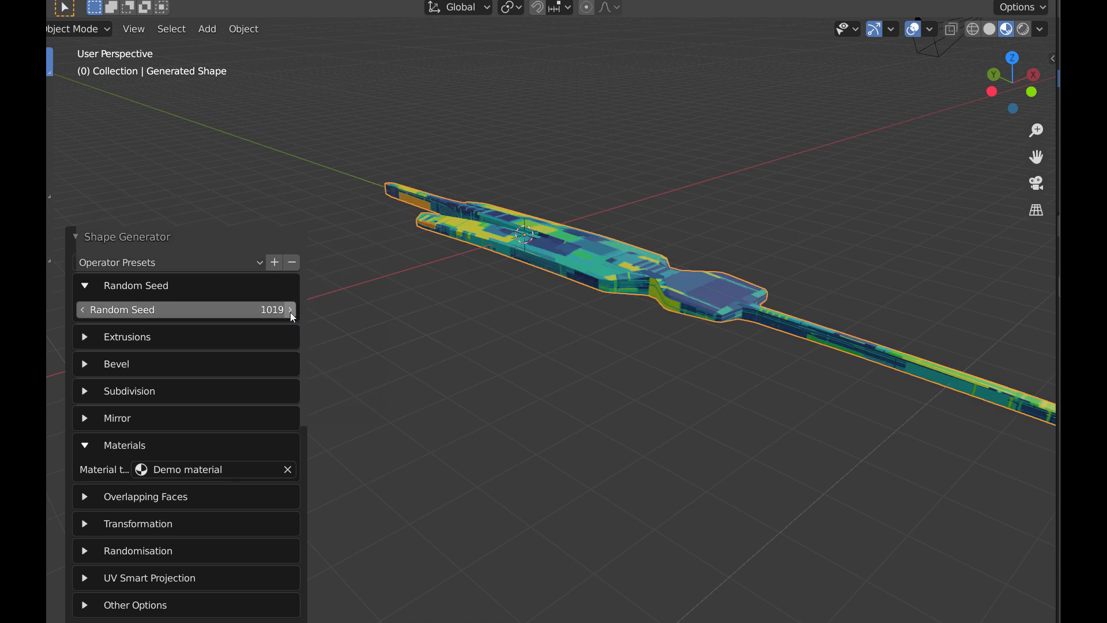
Advance the Shape Generator random seed twice to get new shapes.
click(290, 309)
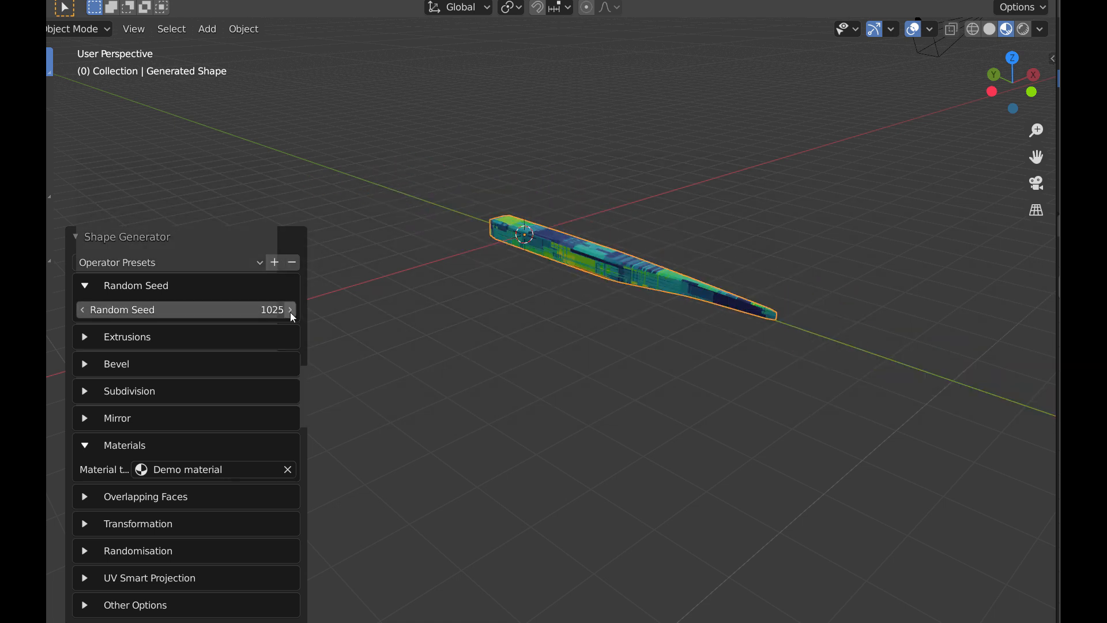
click(290, 309)
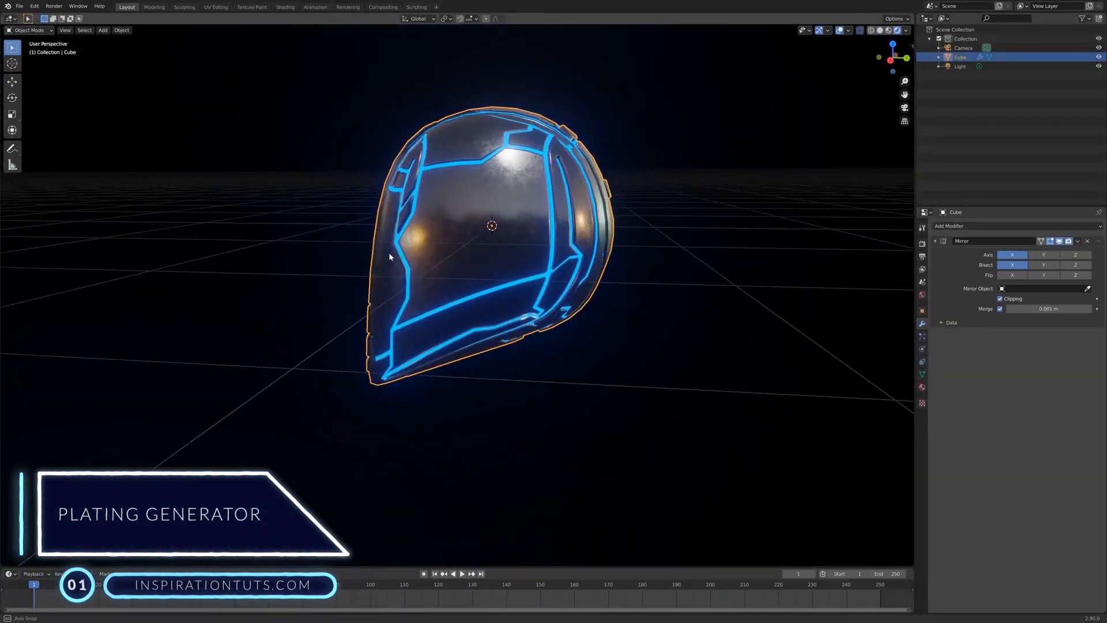
Set Groove Material to Material.001 and adjust the Plating Pattern subdivisions.
click(285, 6)
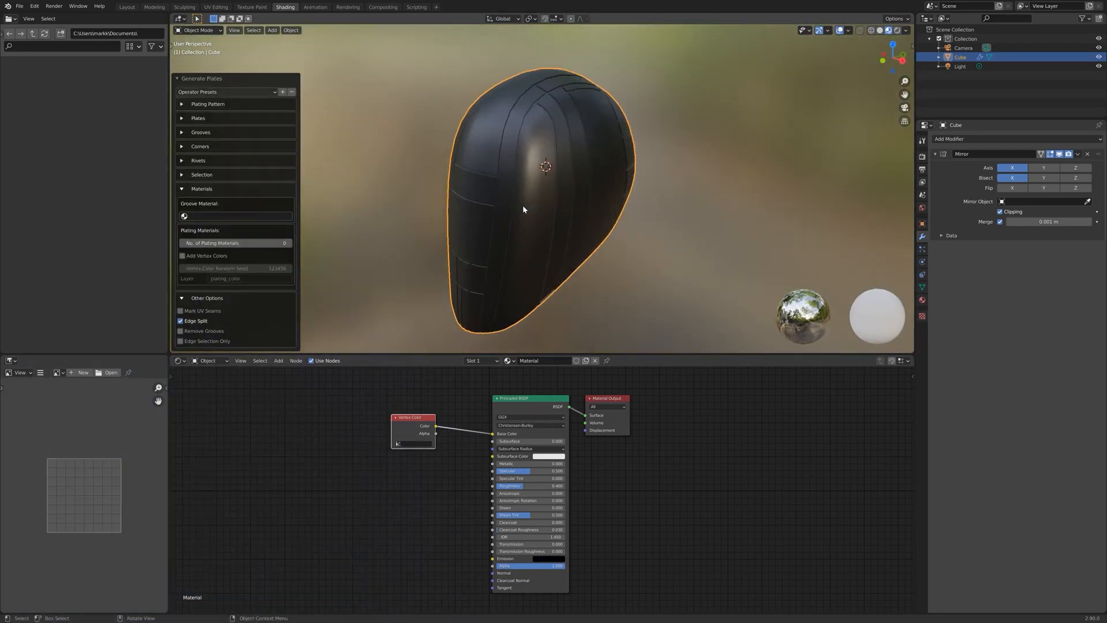
click(232, 216)
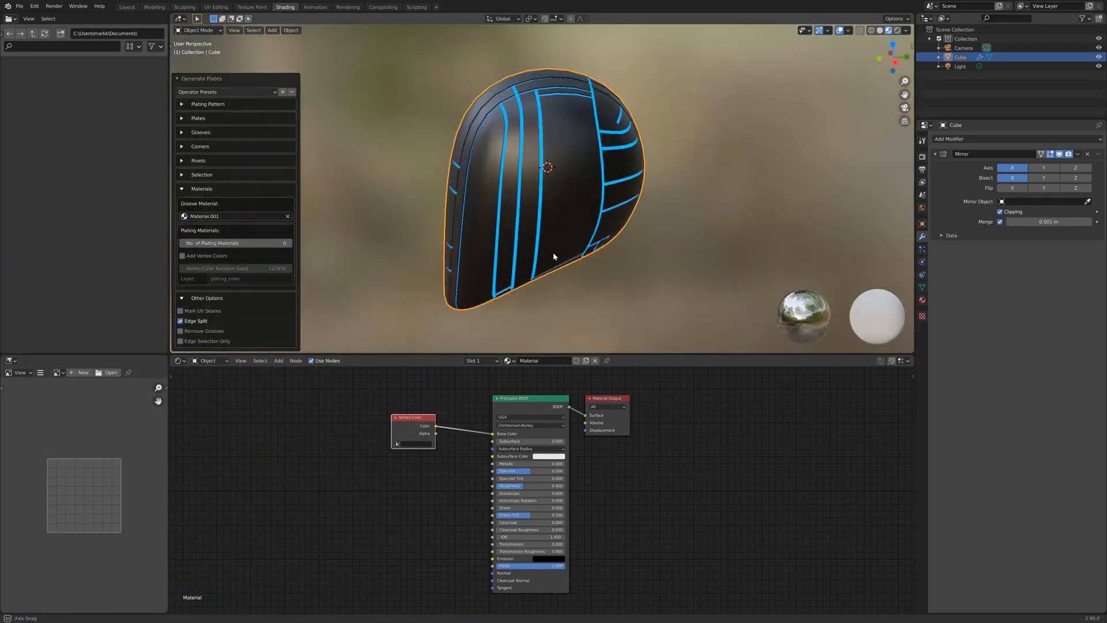
click(208, 69)
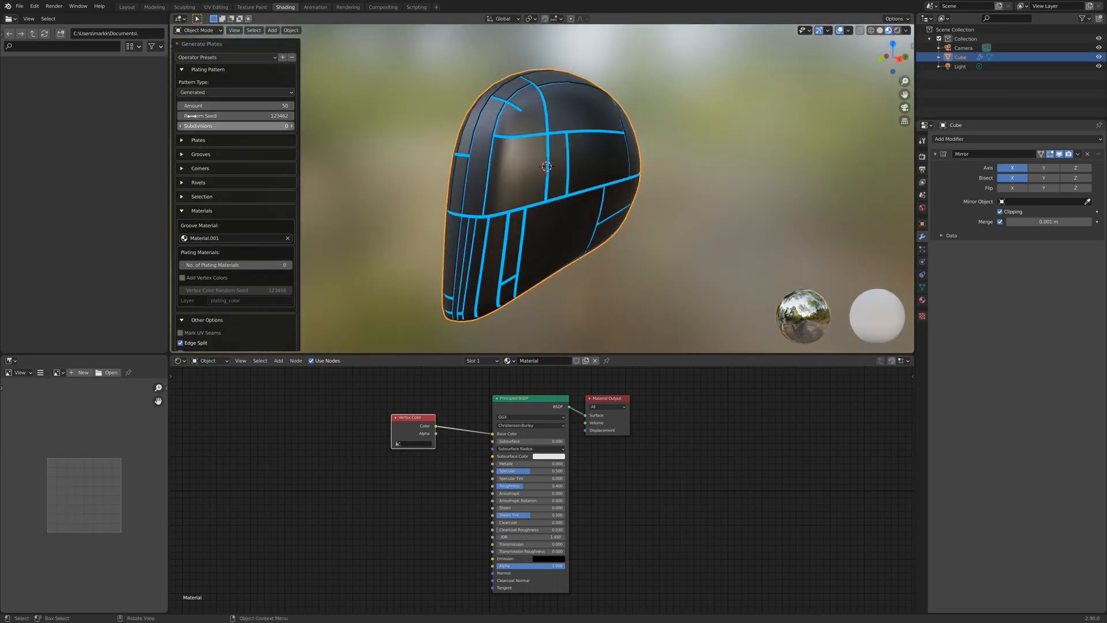
click(236, 92)
text(Hel)
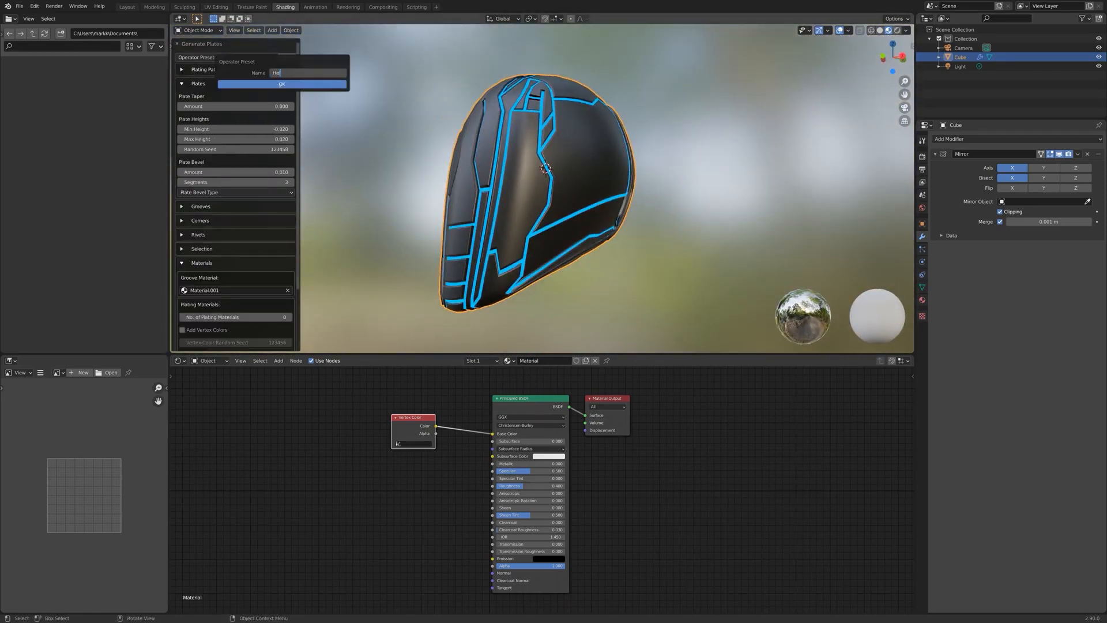
Confirm the plating preset and orbit around the helmet to view the plates.
click(281, 83)
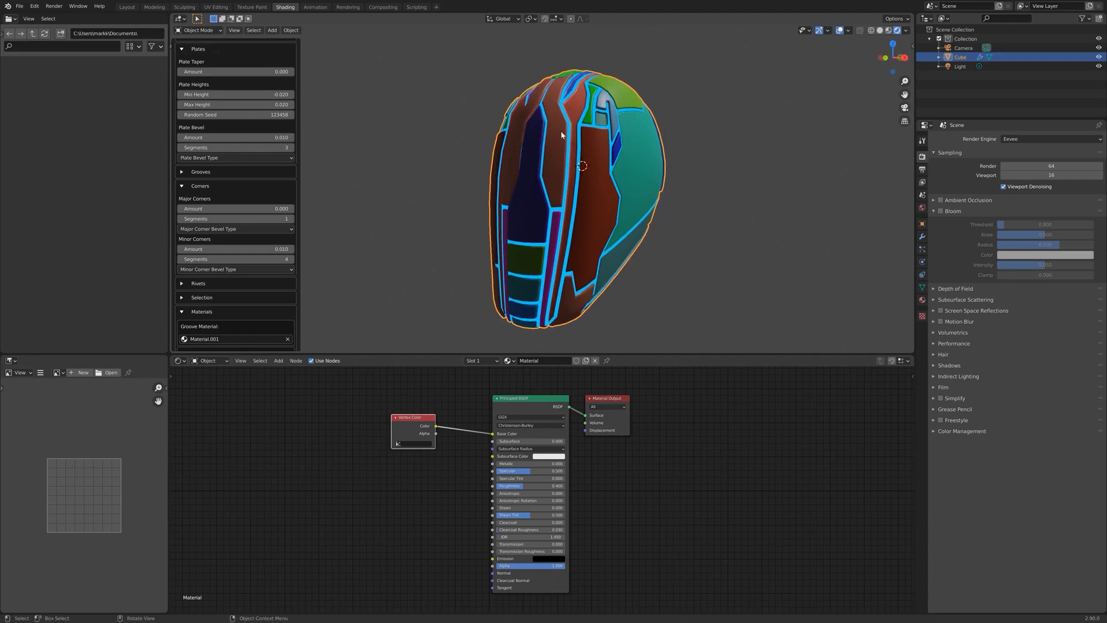
drag(413, 418, 272, 415)
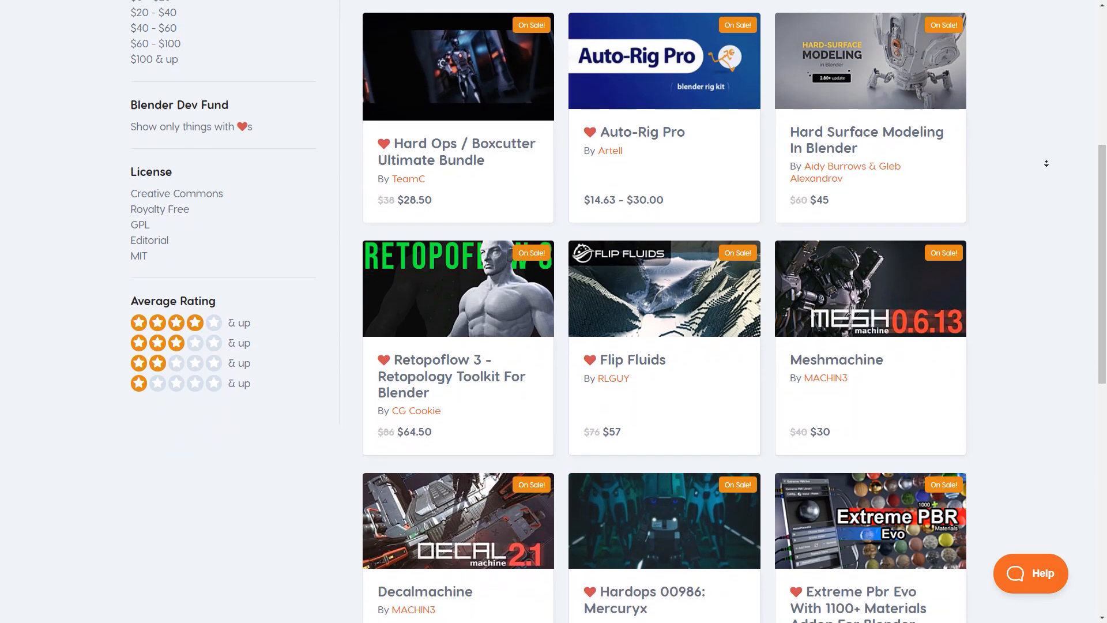
Scroll the sale listings down to Realistic Tree Asset Pack, Graswald, Scatter and Baketool.
scroll(down, 3)
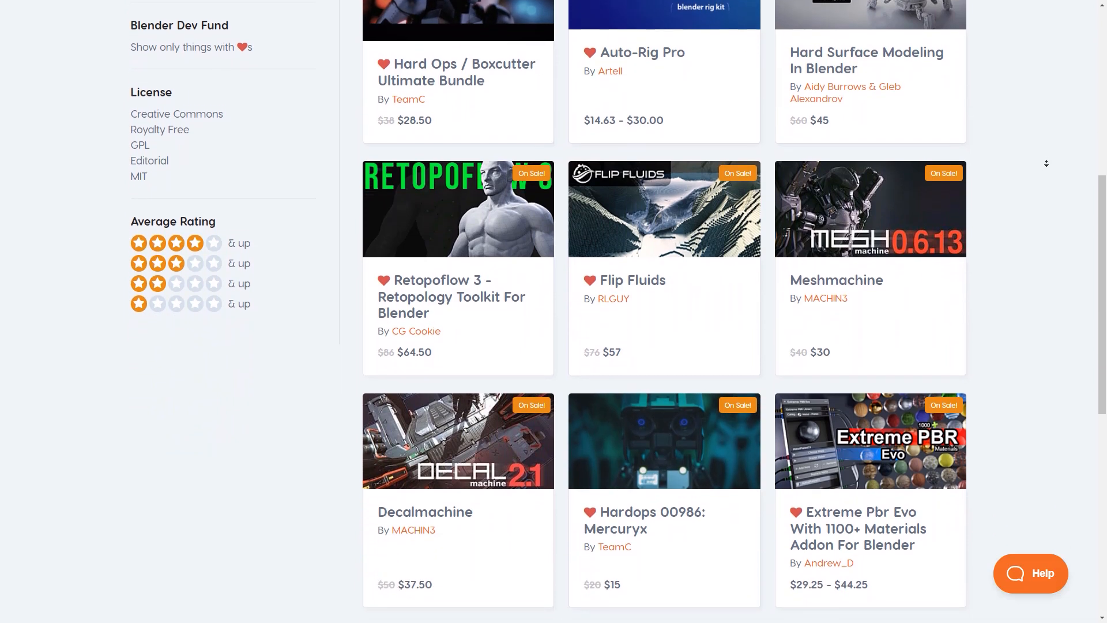
scroll(down, 3)
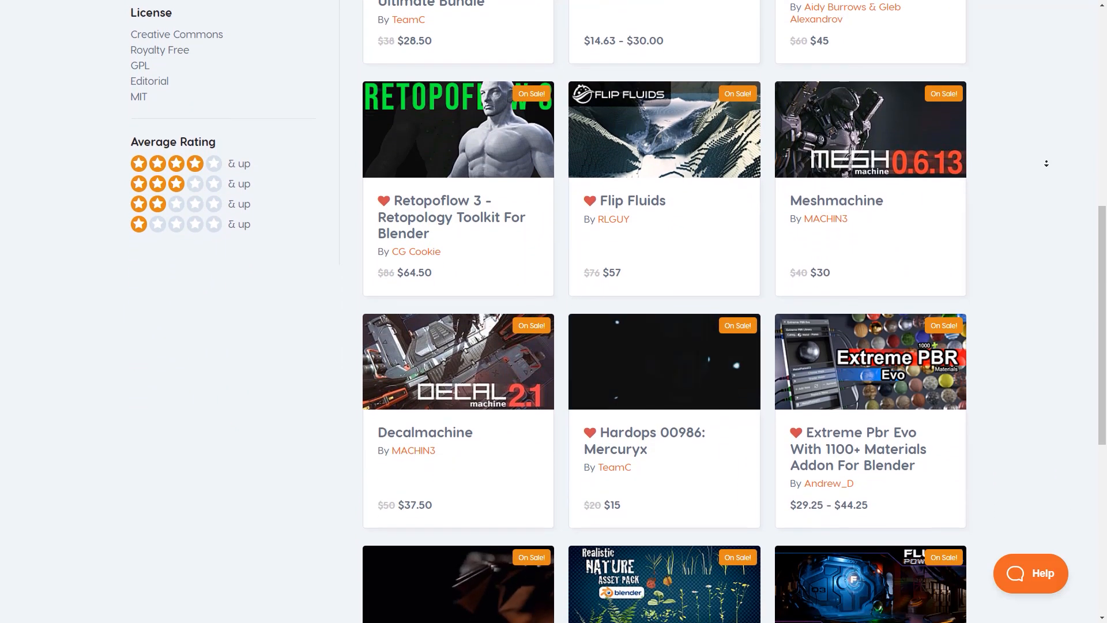
scroll(down, 3)
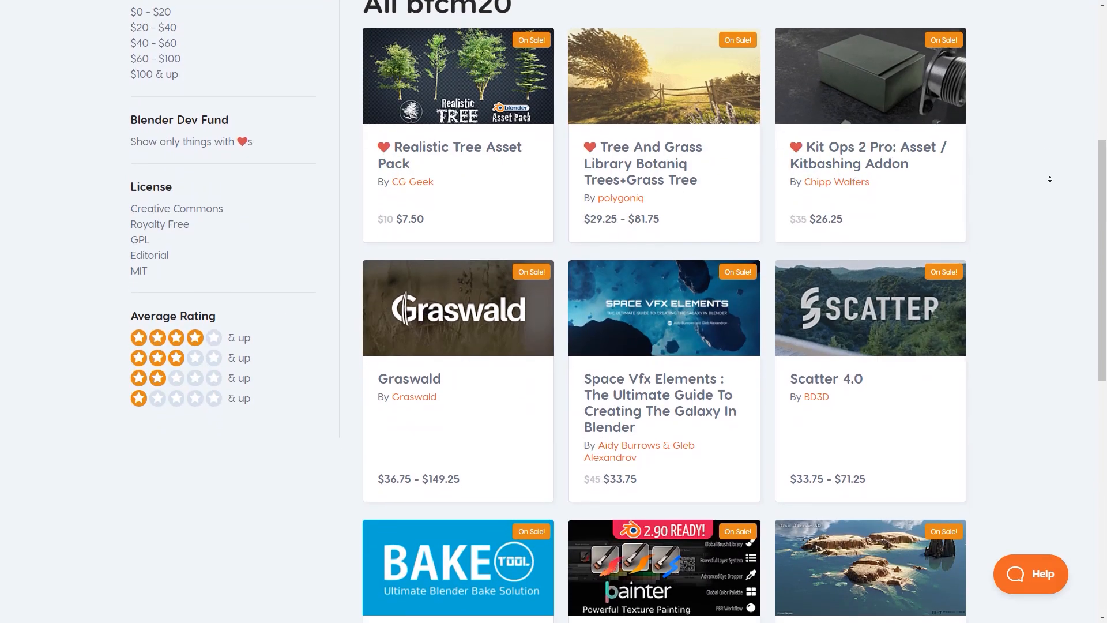
scroll(down, 3)
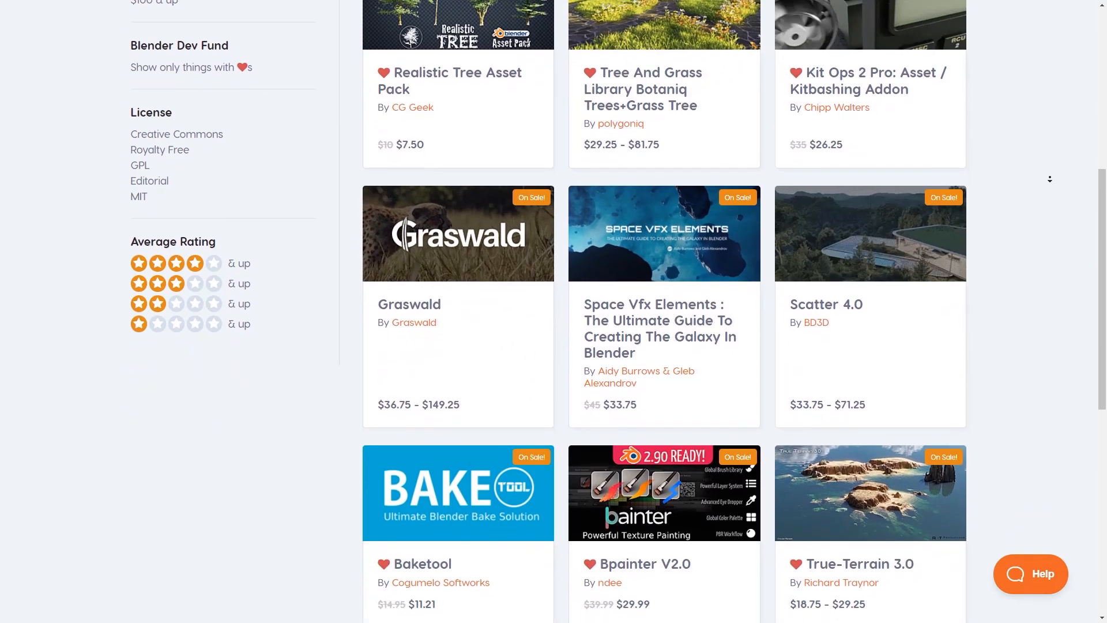